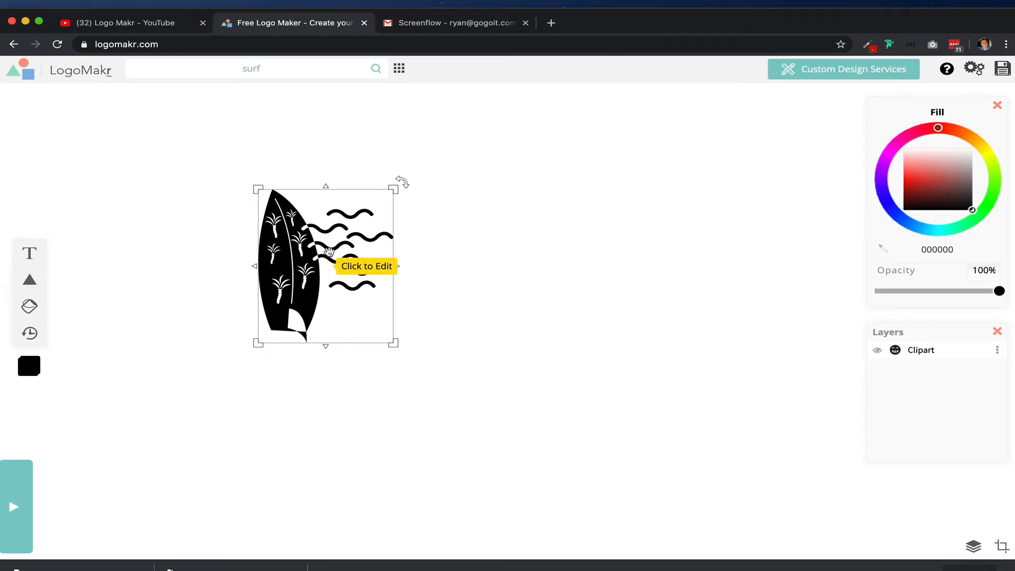
- Nudge the surfboard-and-waves clipart up and left on the canvas, keeping its black fill
left_click_drag(327, 266, 305, 249)
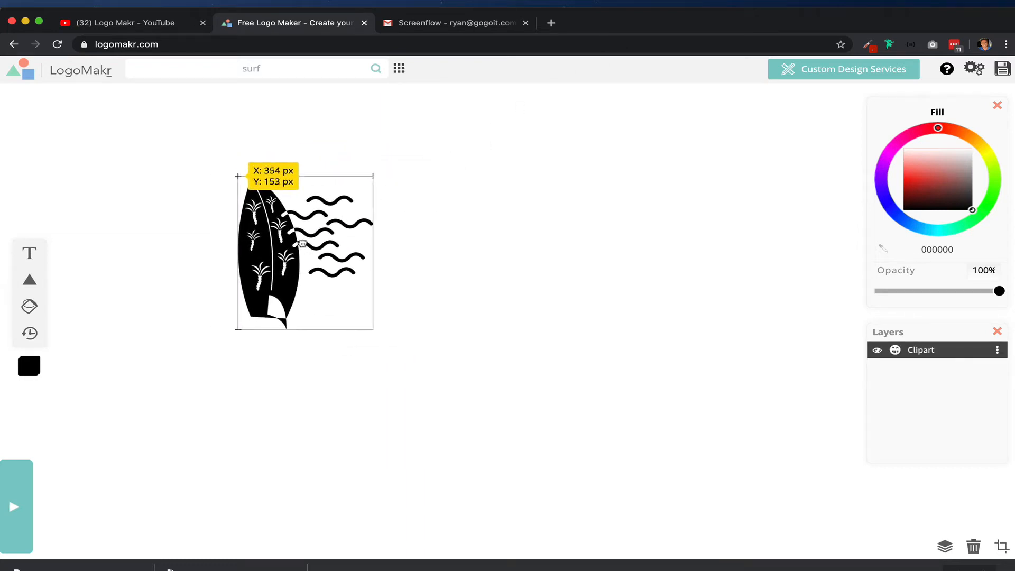
left_click_drag(303, 250, 273, 249)
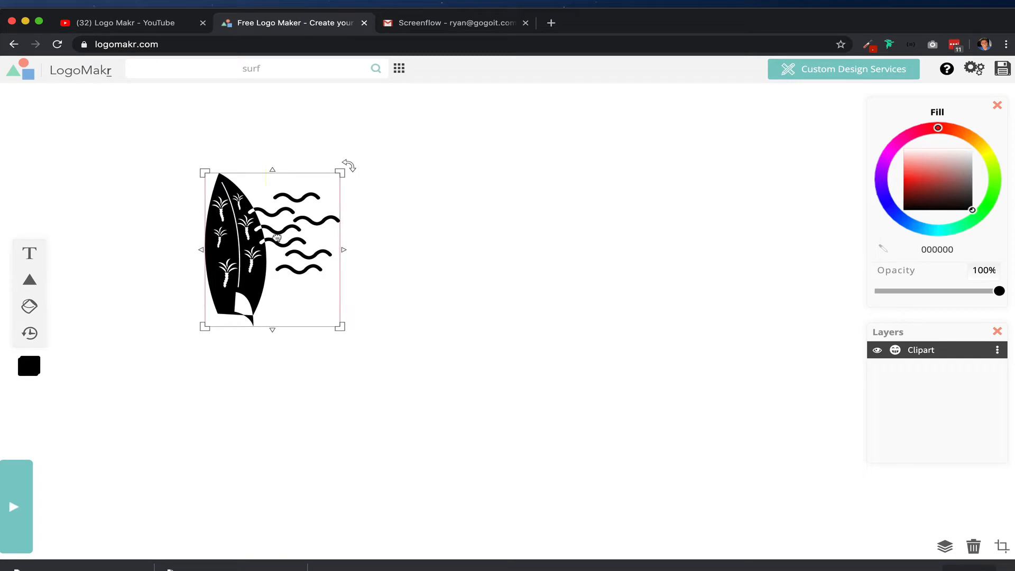
left_click_drag(272, 250, 482, 249)
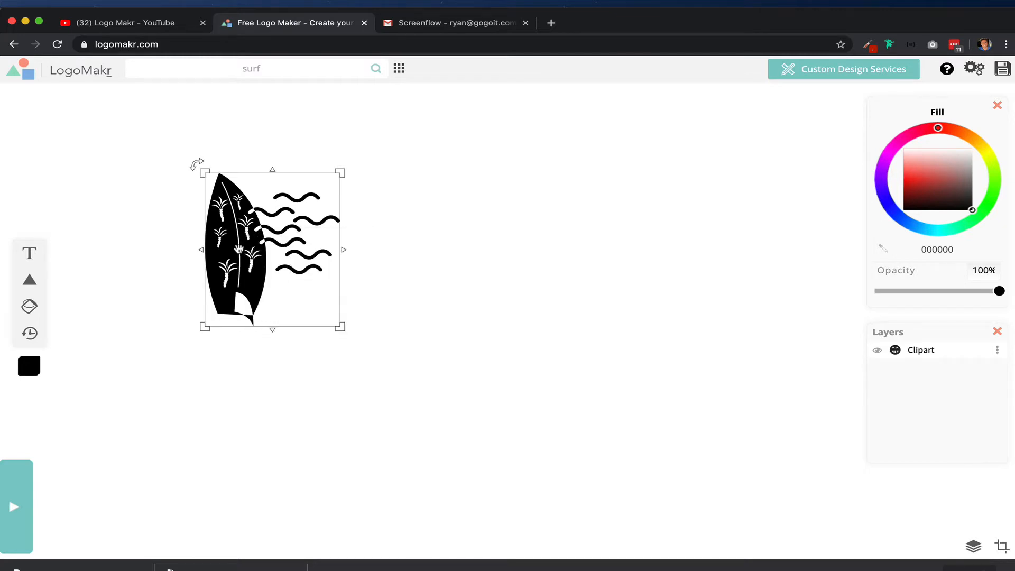
left_click(921, 350)
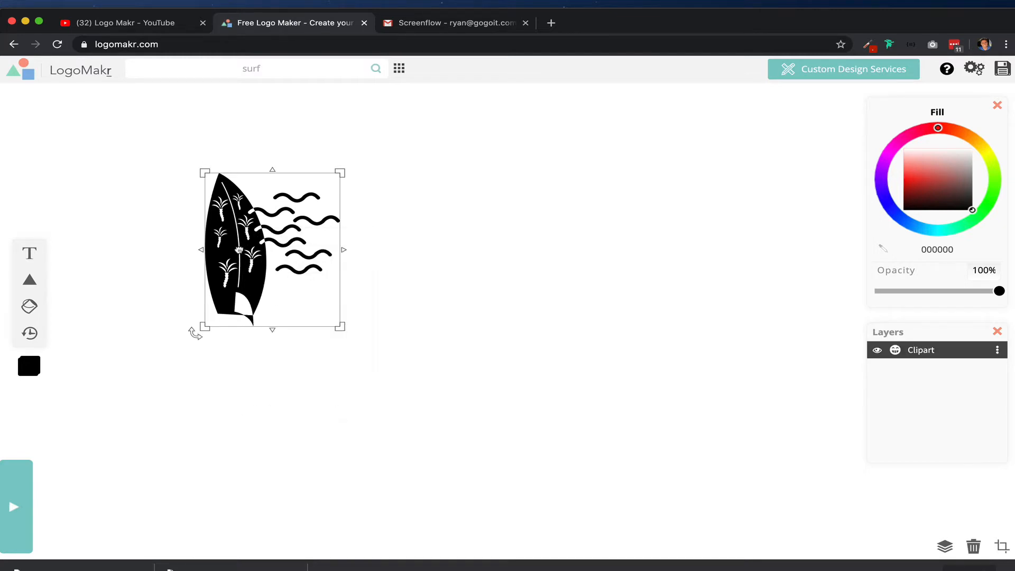
- Duplicate the surfboard clipart and stretch the copy upside down beneath the original
right_click(245, 254)
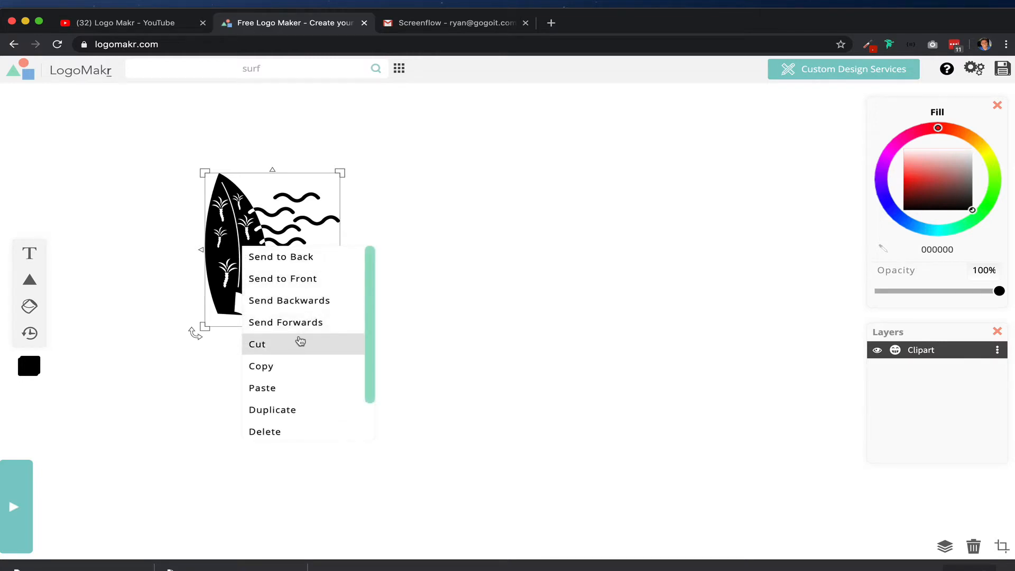
left_click(271, 410)
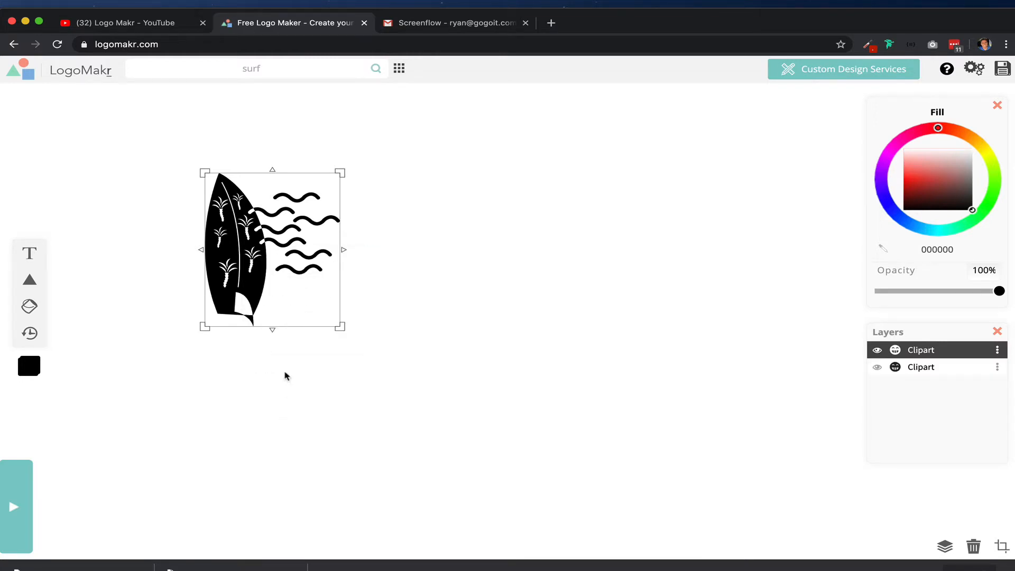
mouse_move(272, 169)
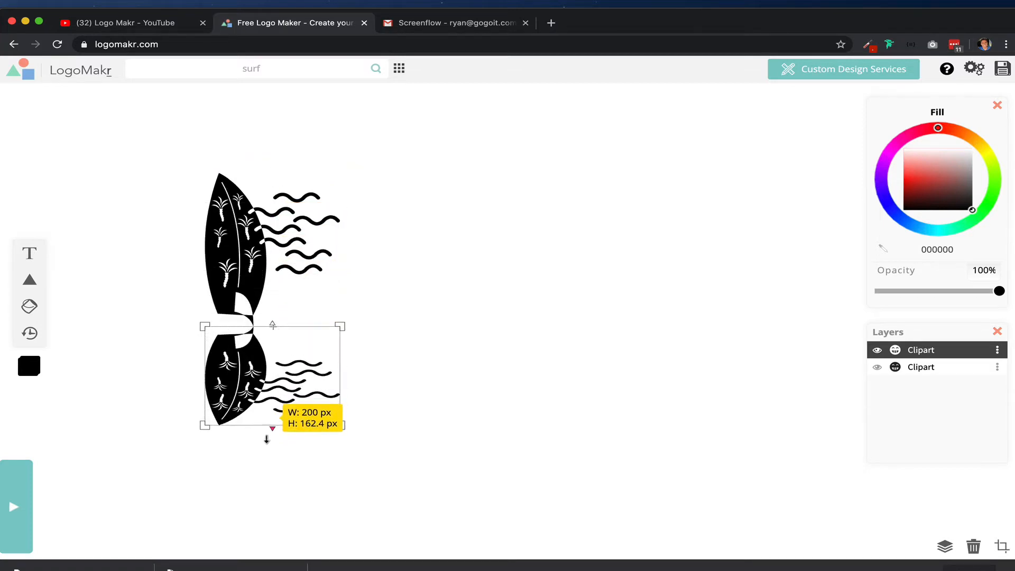
left_click_drag(272, 429, 272, 478)
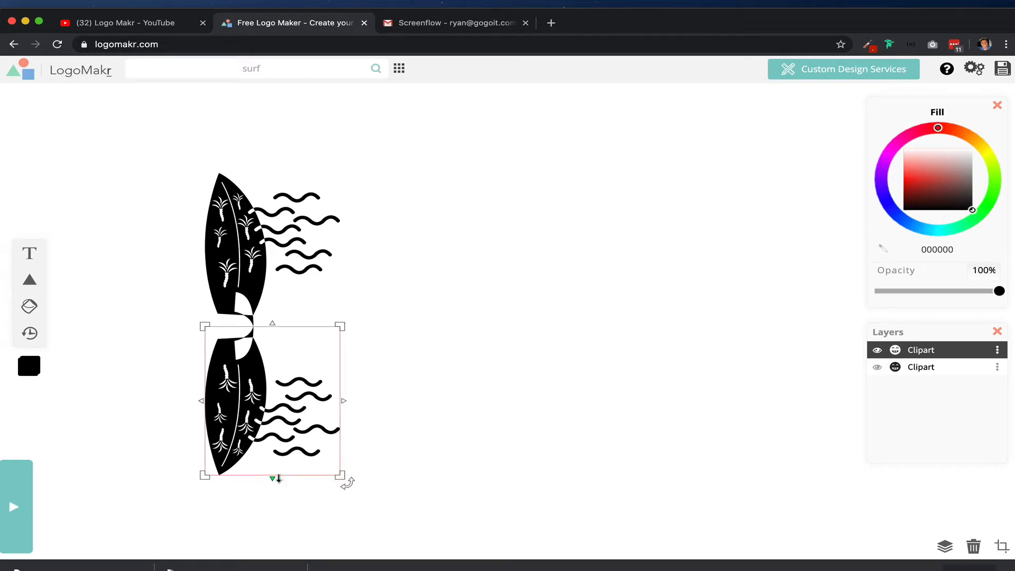
- Flip the surfboard copy so it sits mirrored to the right of the original
left_click(973, 547)
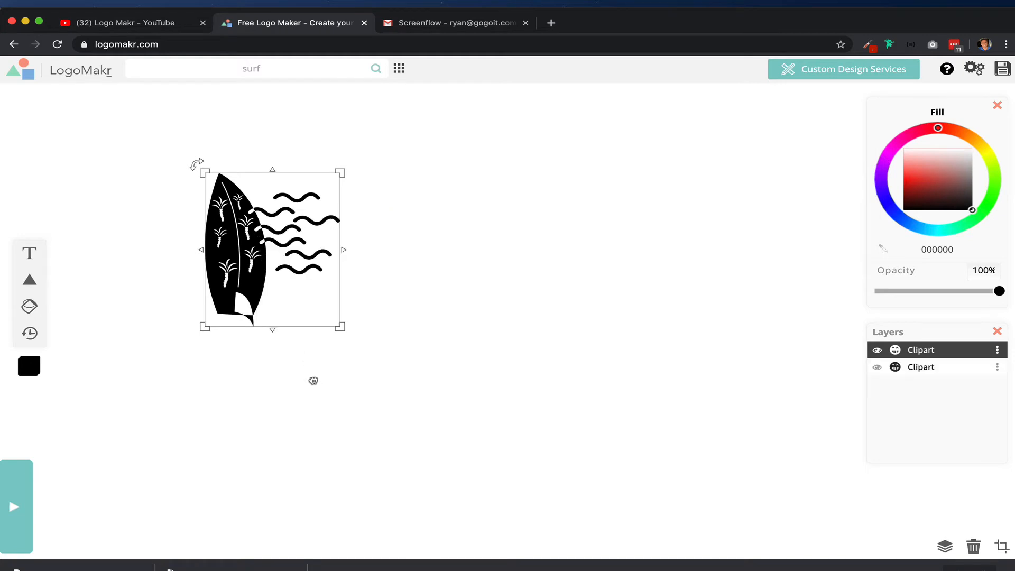
right_click(268, 243)
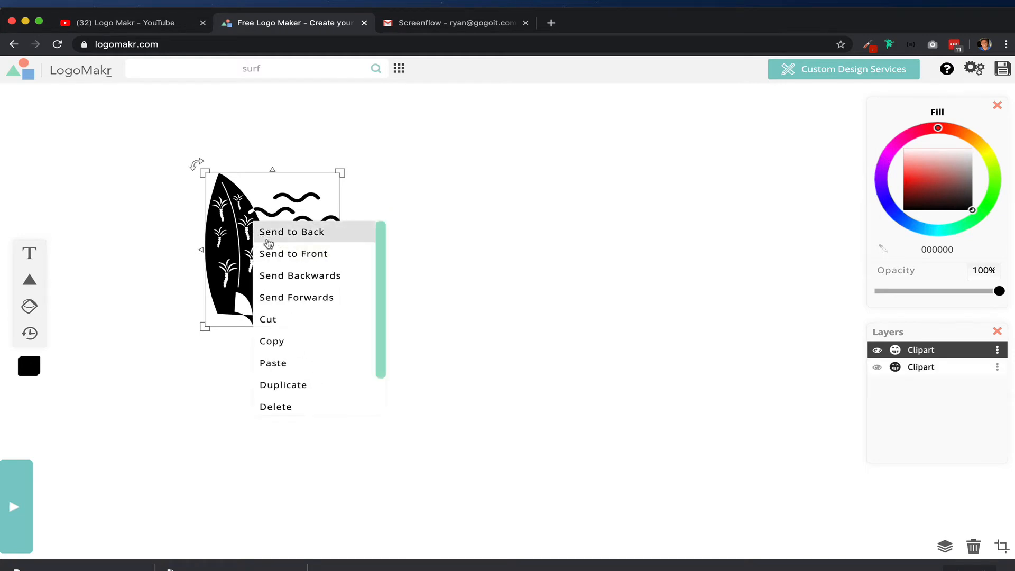
mouse_move(272, 247)
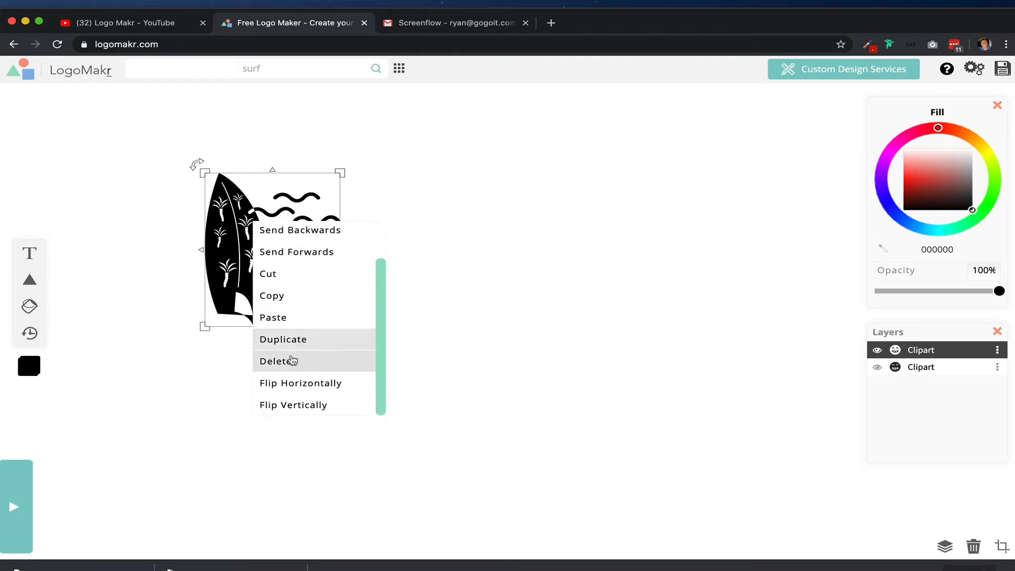
left_click(300, 384)
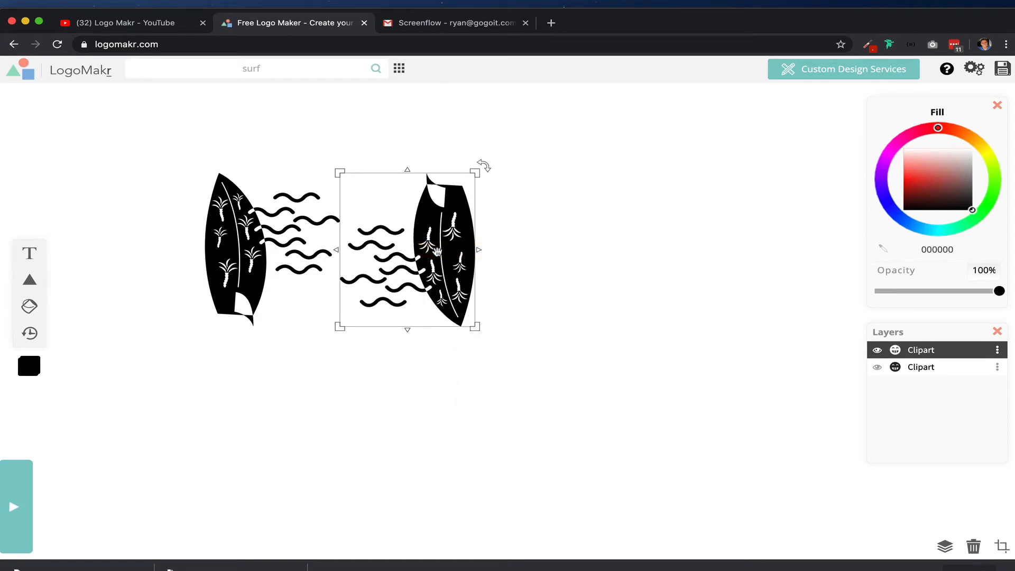
- Place the flipped surfboard copy beneath the original at 30% opacity as a reflection
left_click_drag(406, 249, 204, 390)
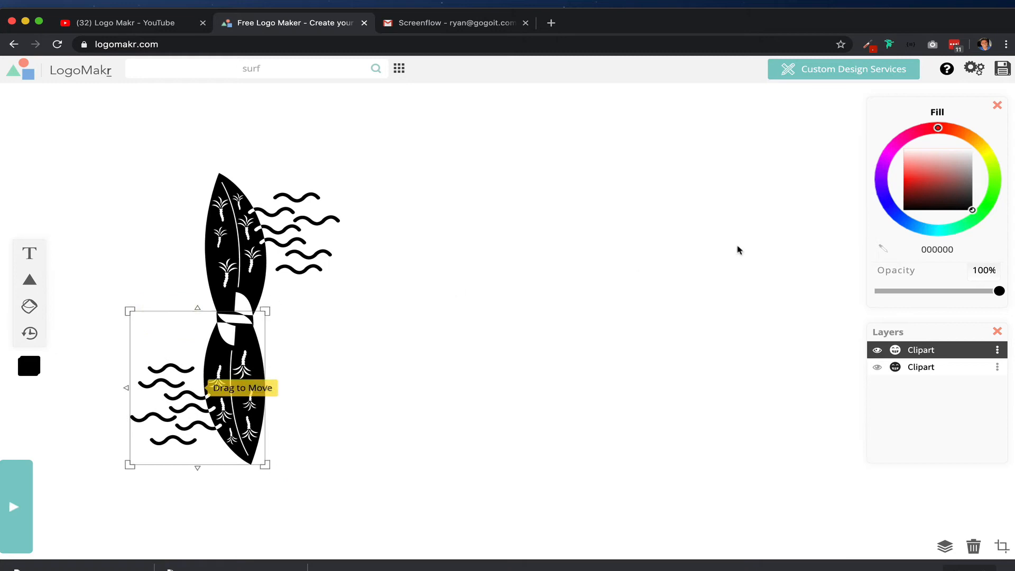
left_click_drag(1000, 291, 924, 291)
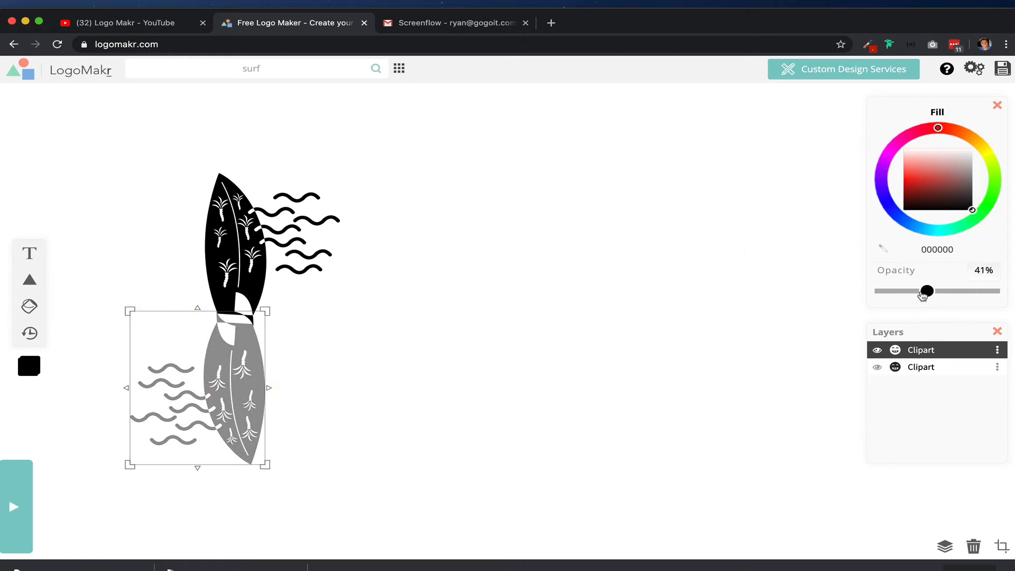
left_click_drag(926, 291, 914, 291)
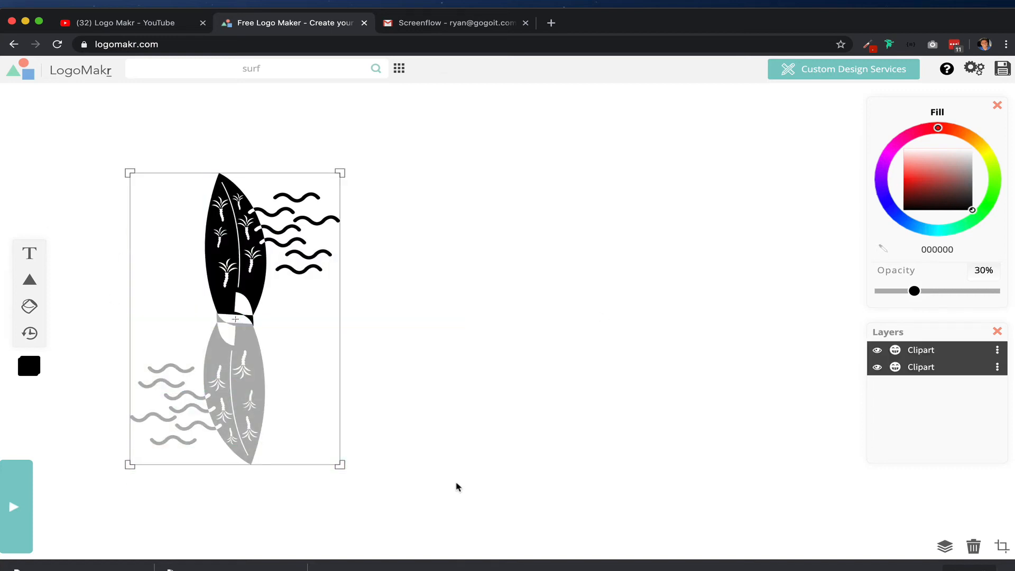
- Add 'Type Something' text, duplicate it and flip the copy upside down beneath it
left_click(30, 253)
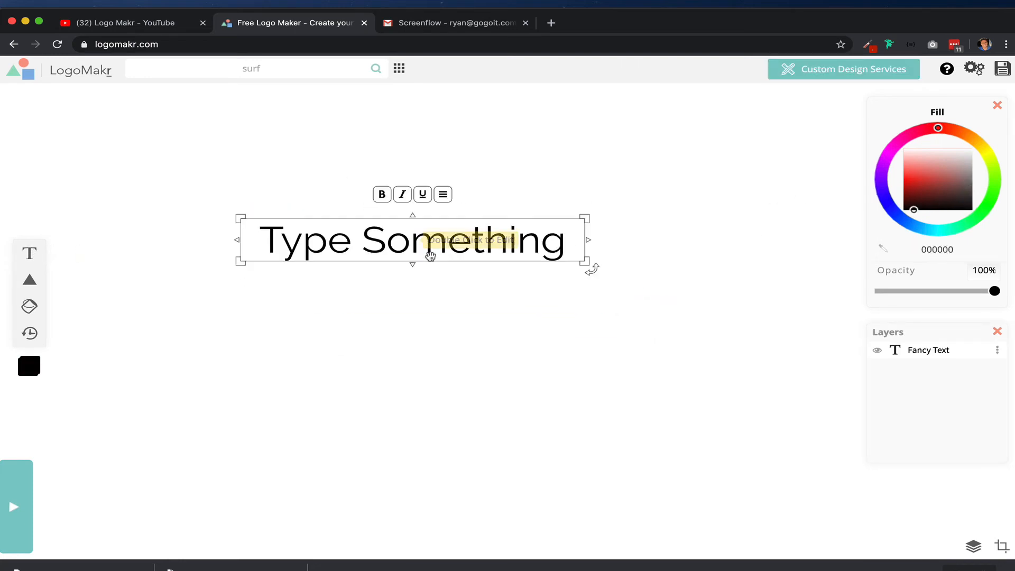
right_click(430, 254)
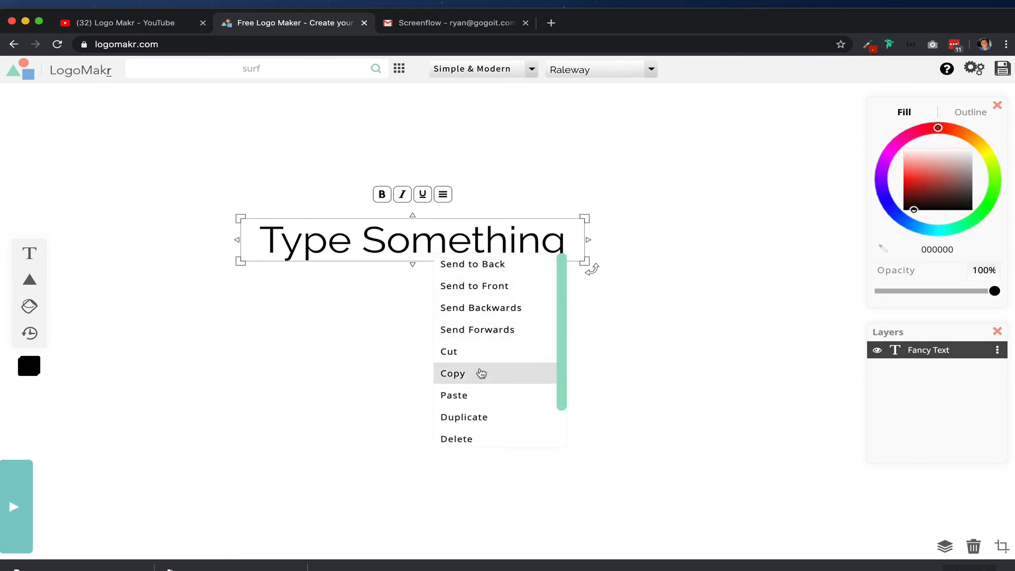
left_click(465, 417)
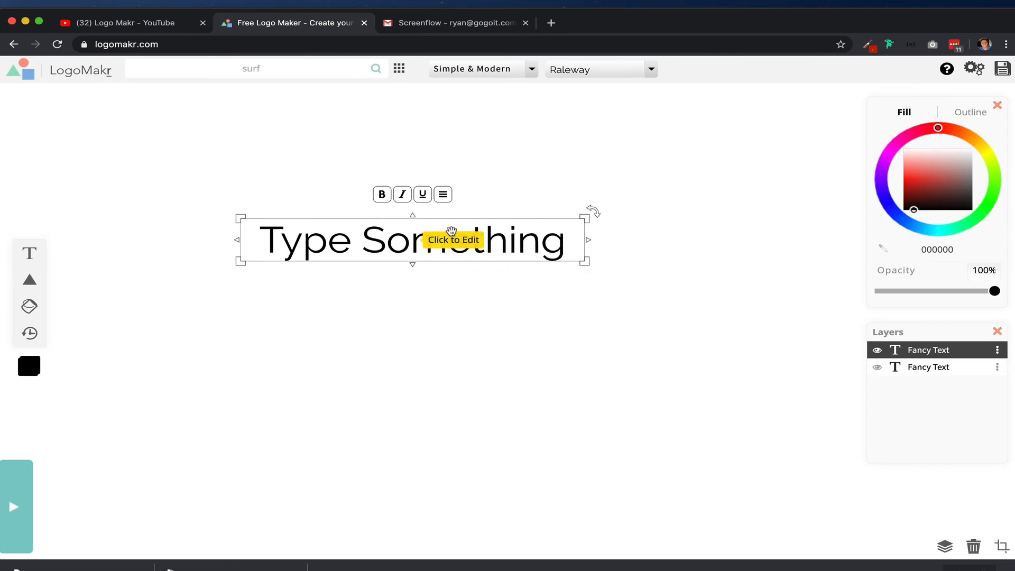
right_click(451, 231)
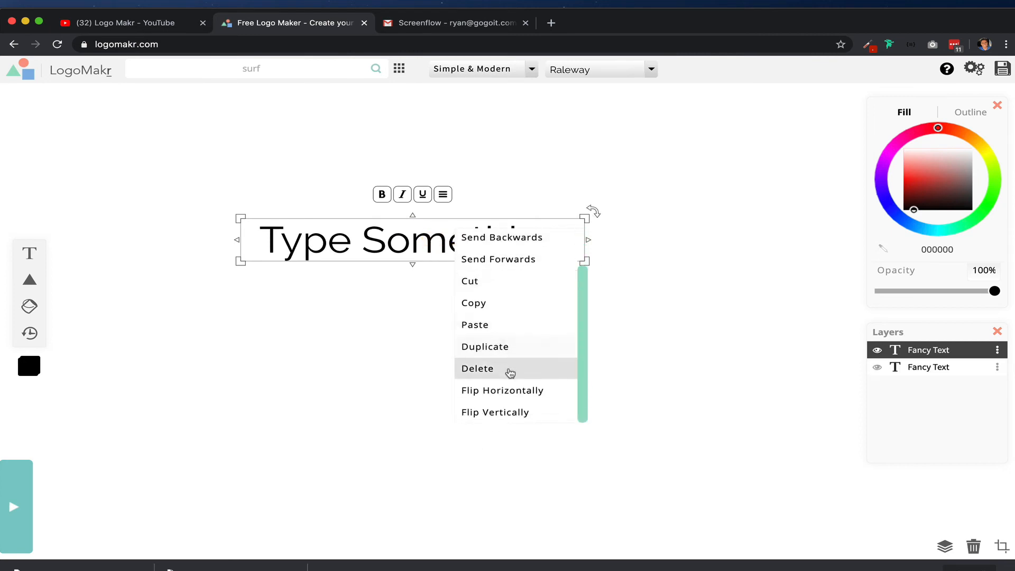
left_click(495, 413)
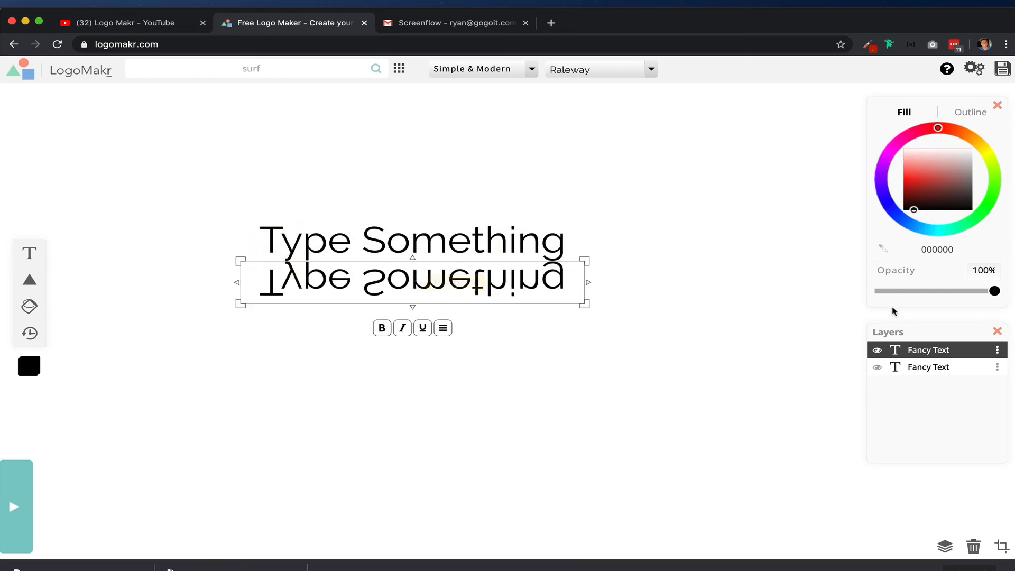
- Fade the upside-down 'Type Something' copy to 26% opacity
left_click_drag(995, 291, 909, 290)
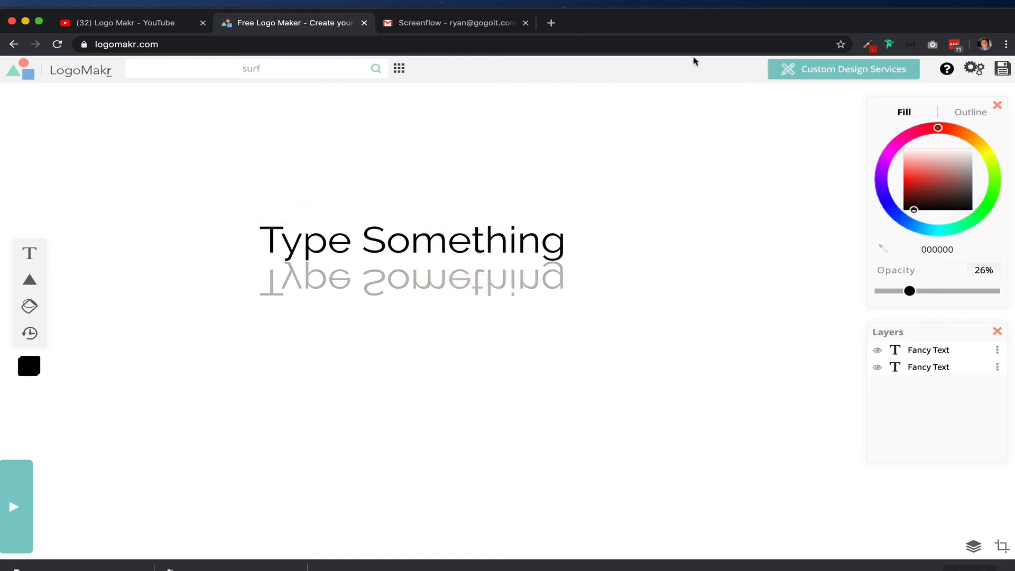
left_click(412, 281)
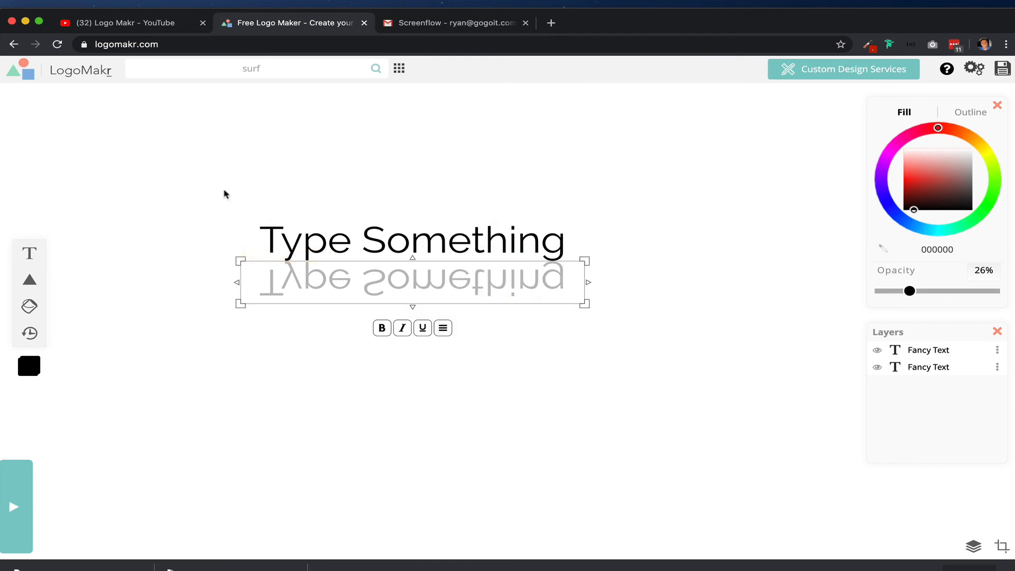
mouse_move(756, 52)
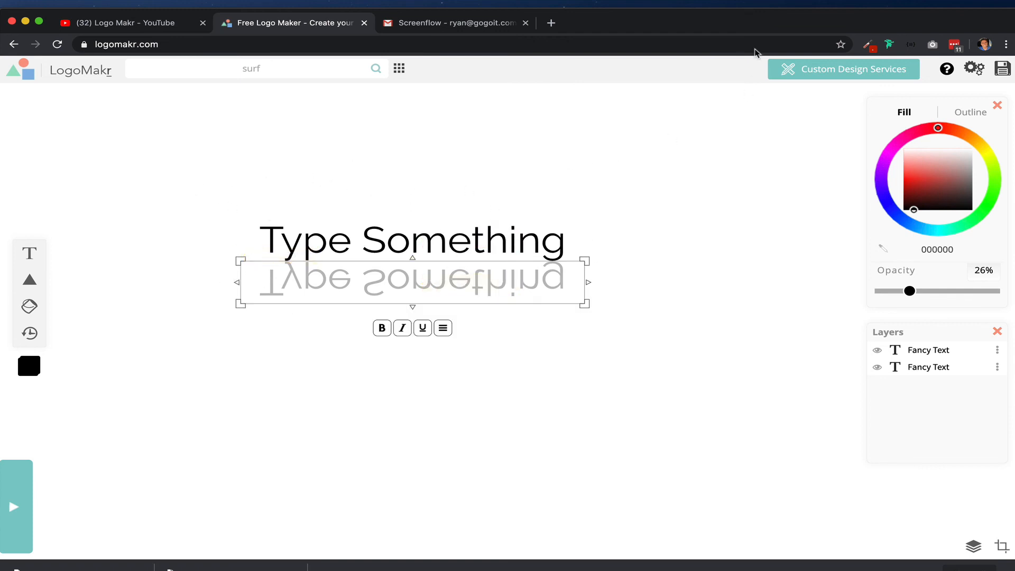